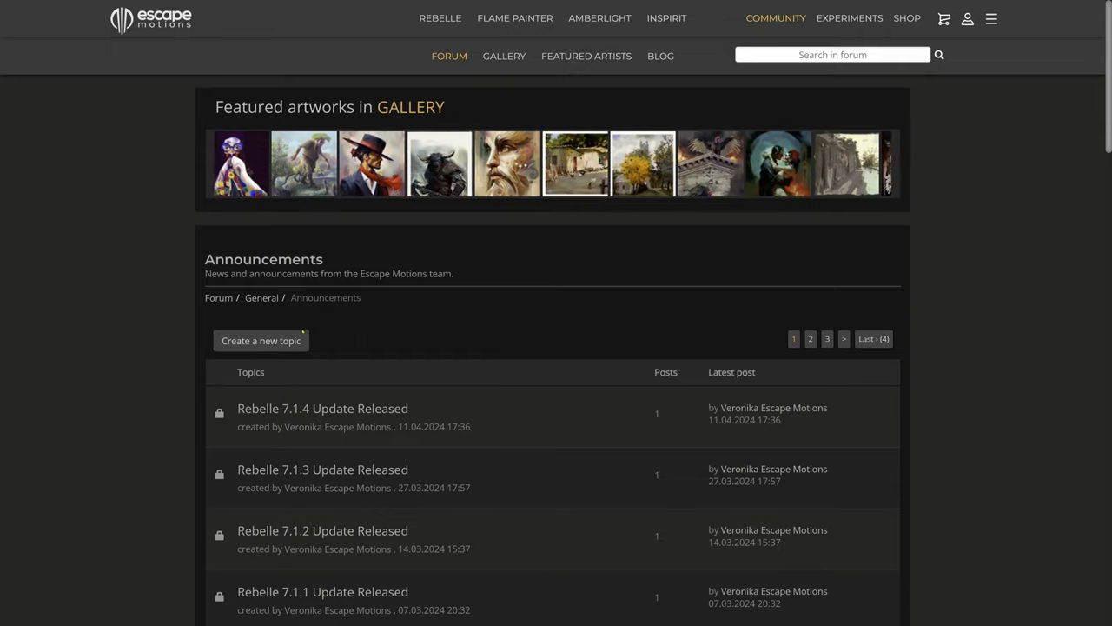
scroll(down, 3)
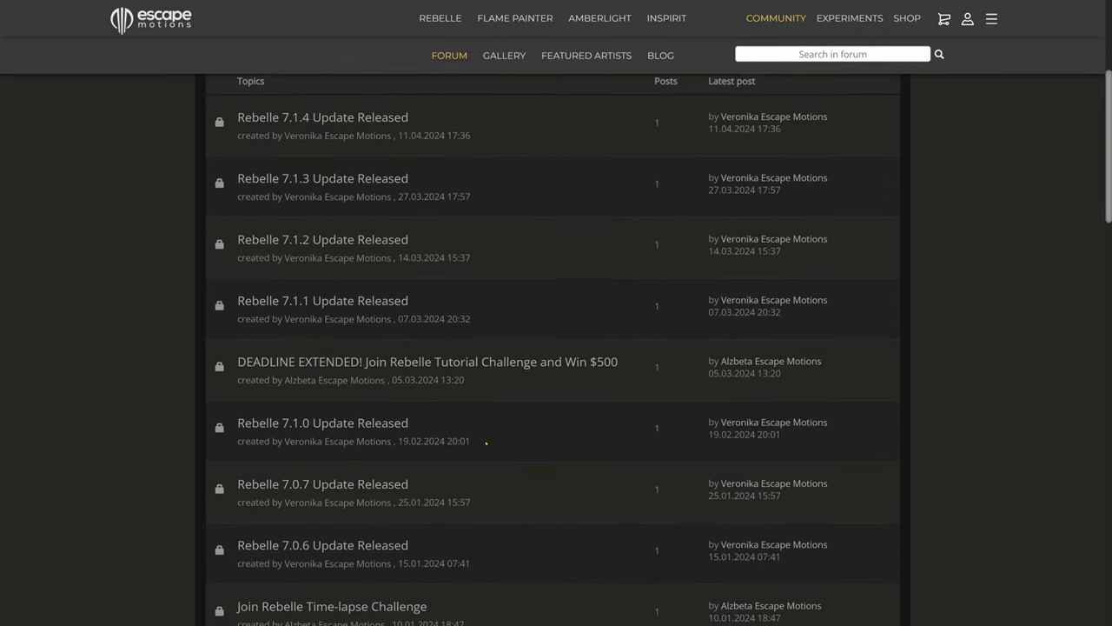